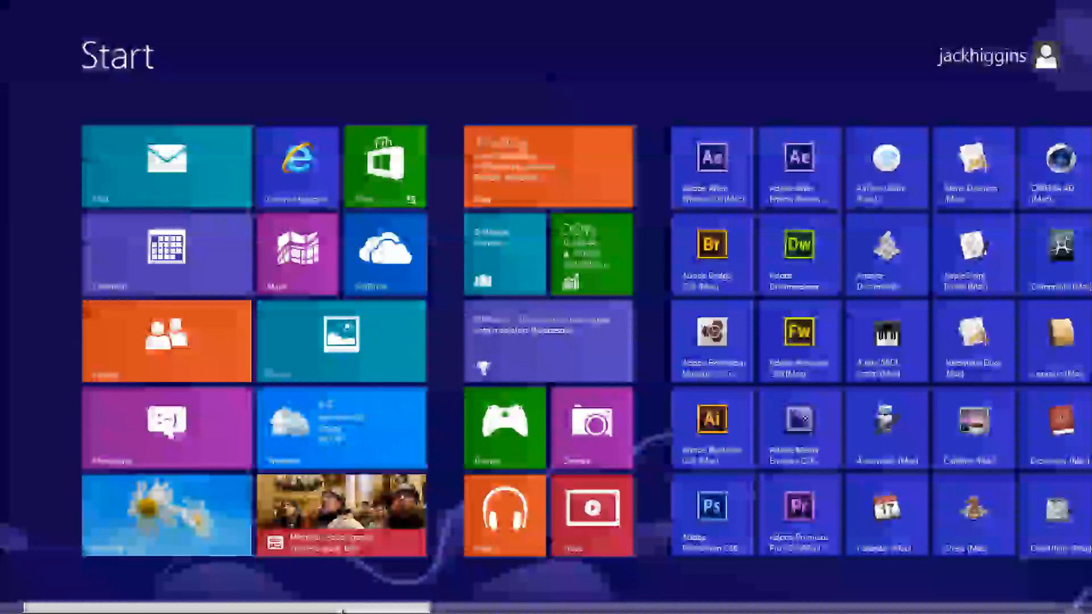
Scroll across the Start screen and switch to the Windows 8 desktop
scroll("right", 3)
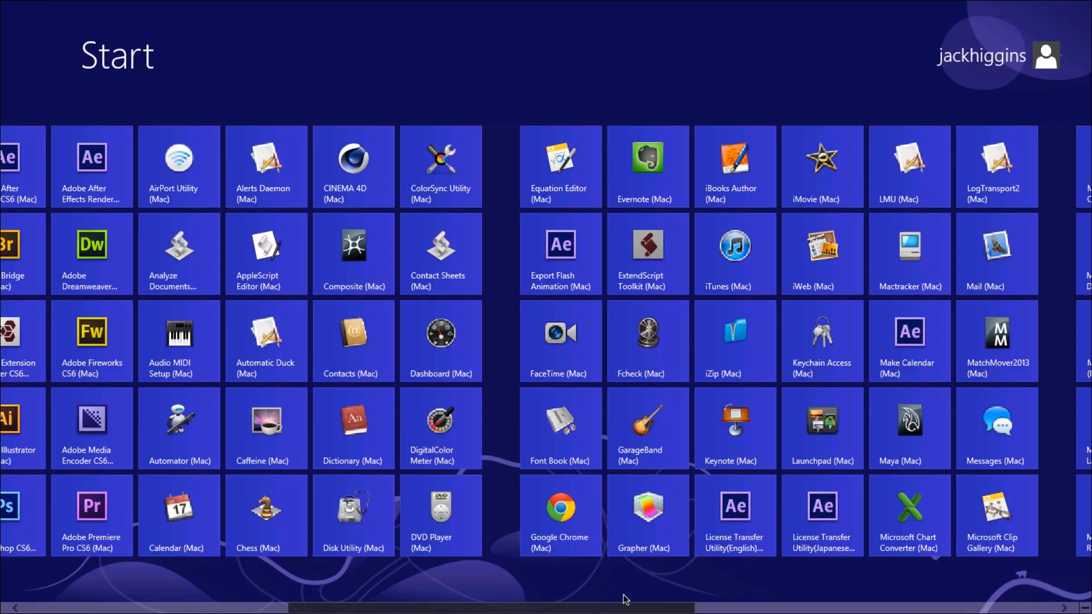
scroll("right", 3)
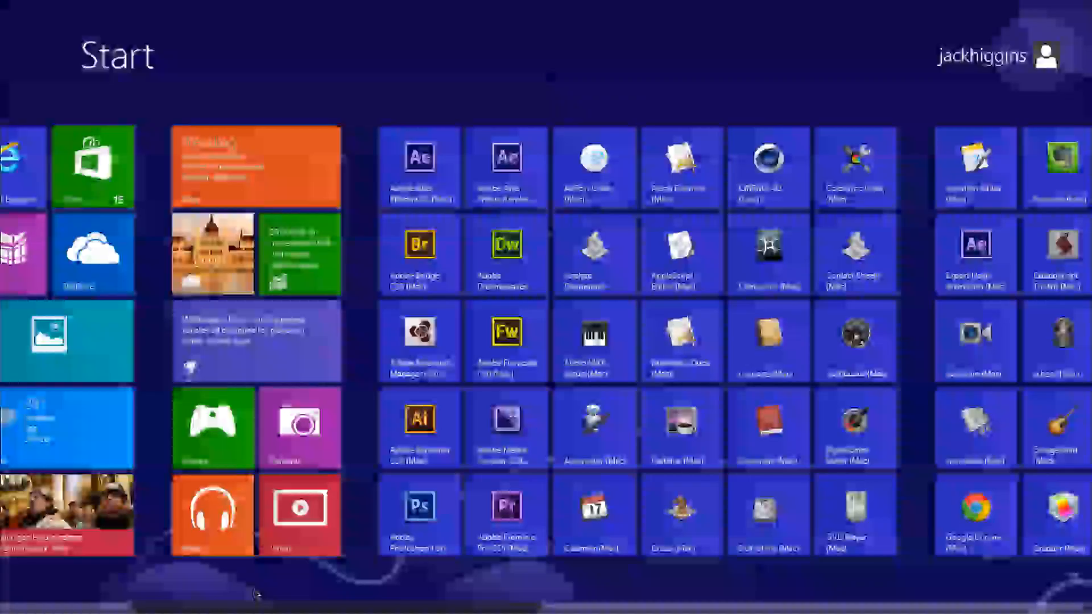
scroll("right", 3)
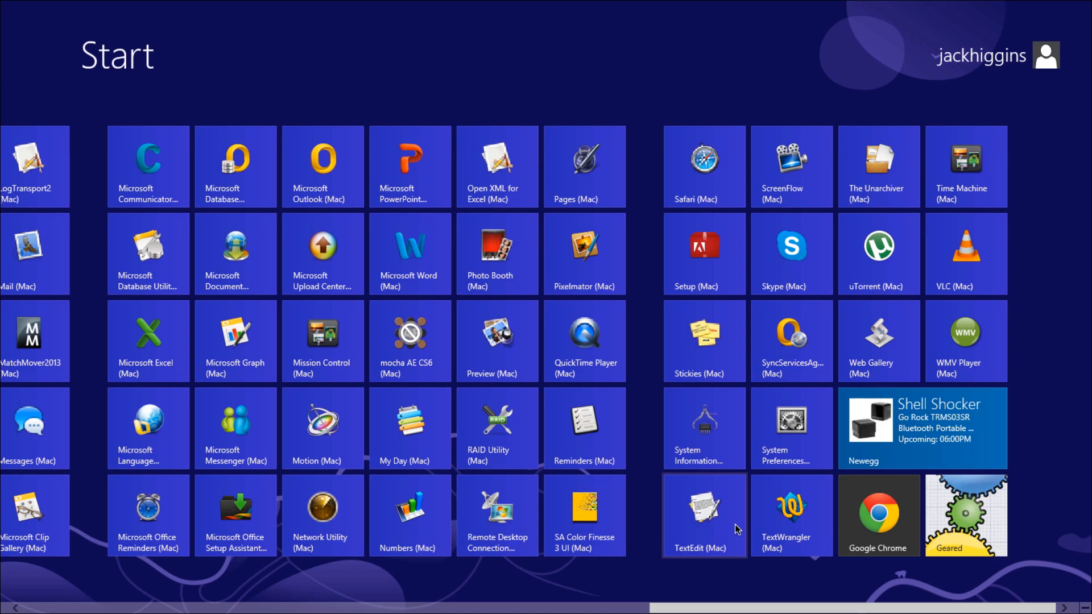
mouse_move(799, 502)
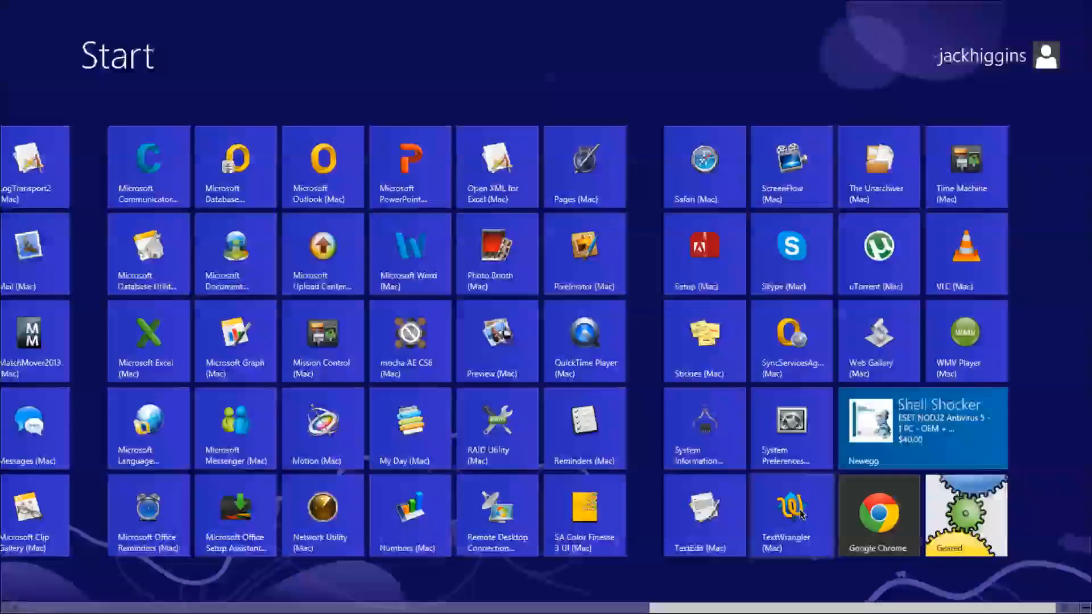
scroll("left", 3)
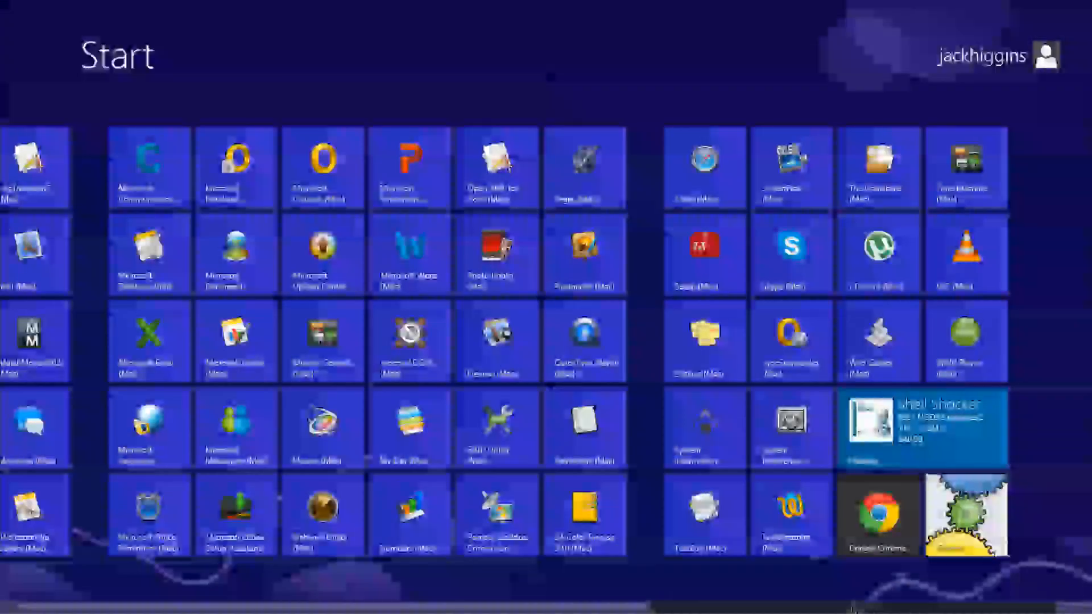
left_click(923, 426)
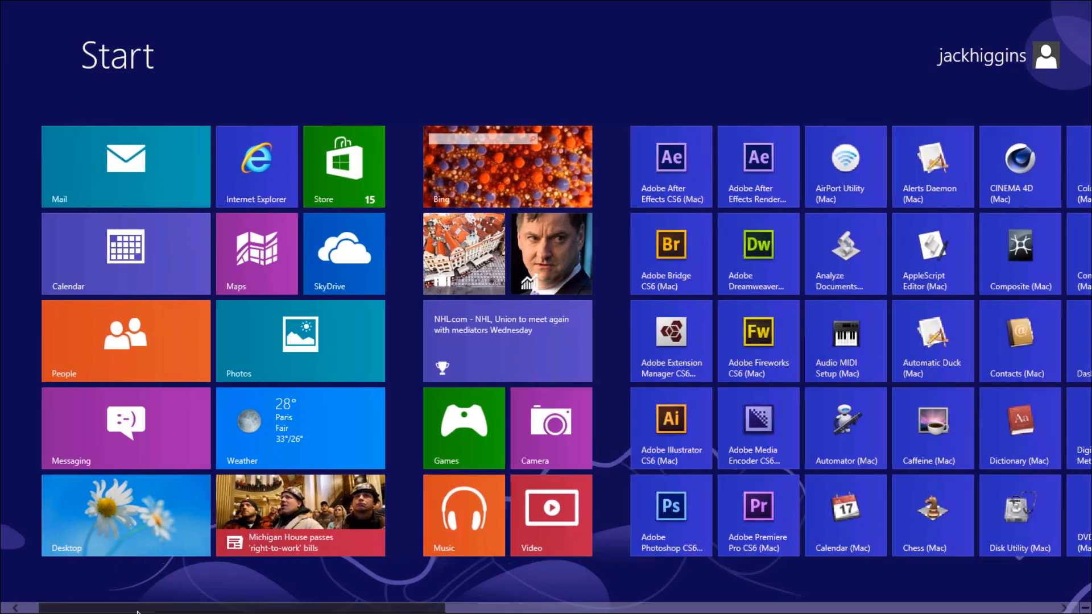
scroll("right", 3)
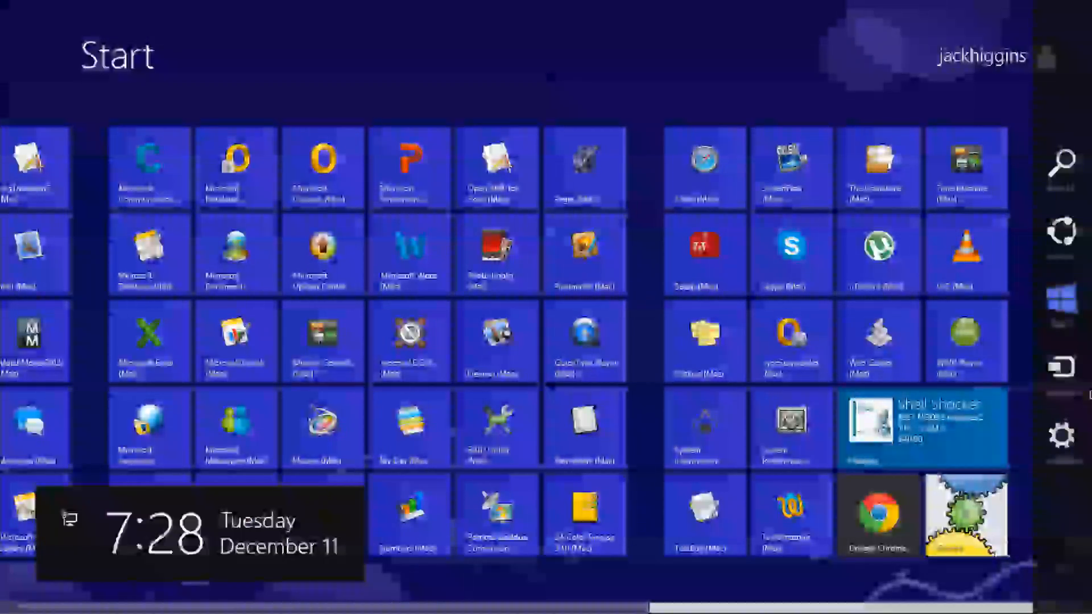
mouse_move(1069, 581)
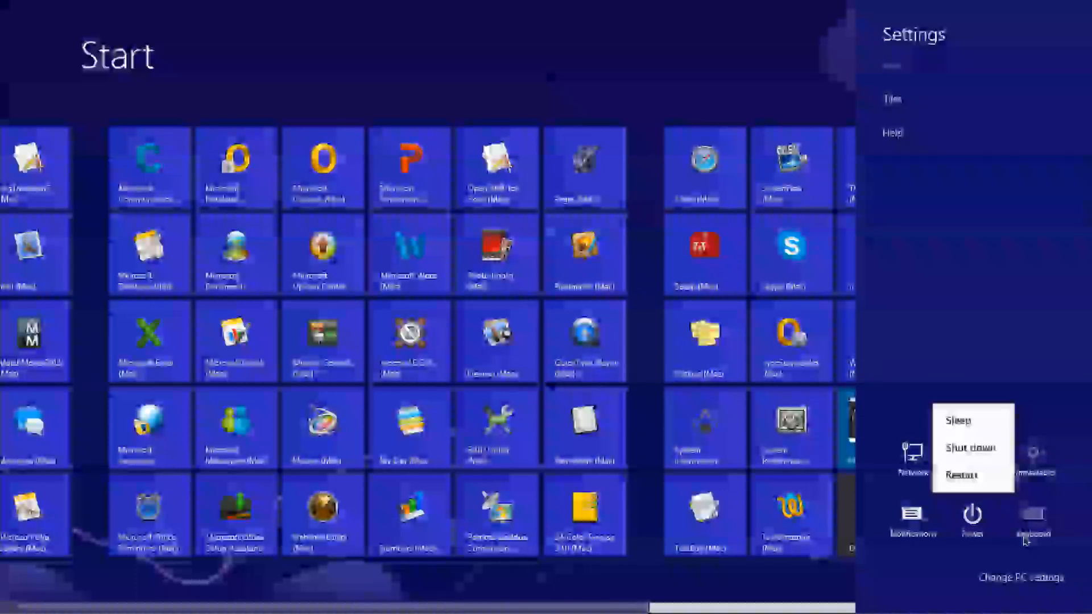
mouse_move(983, 474)
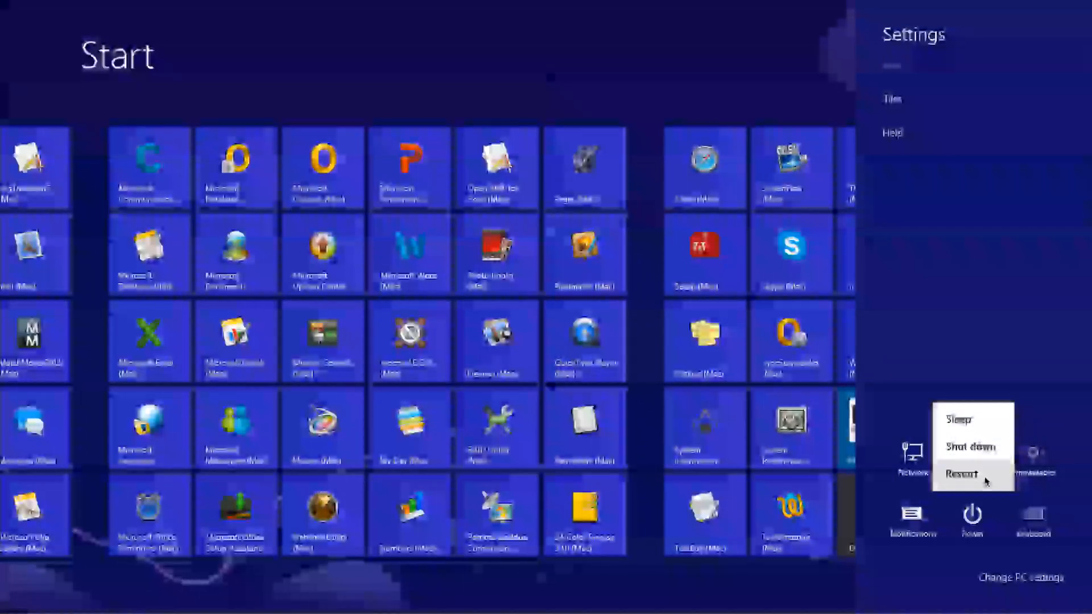
mouse_move(960, 420)
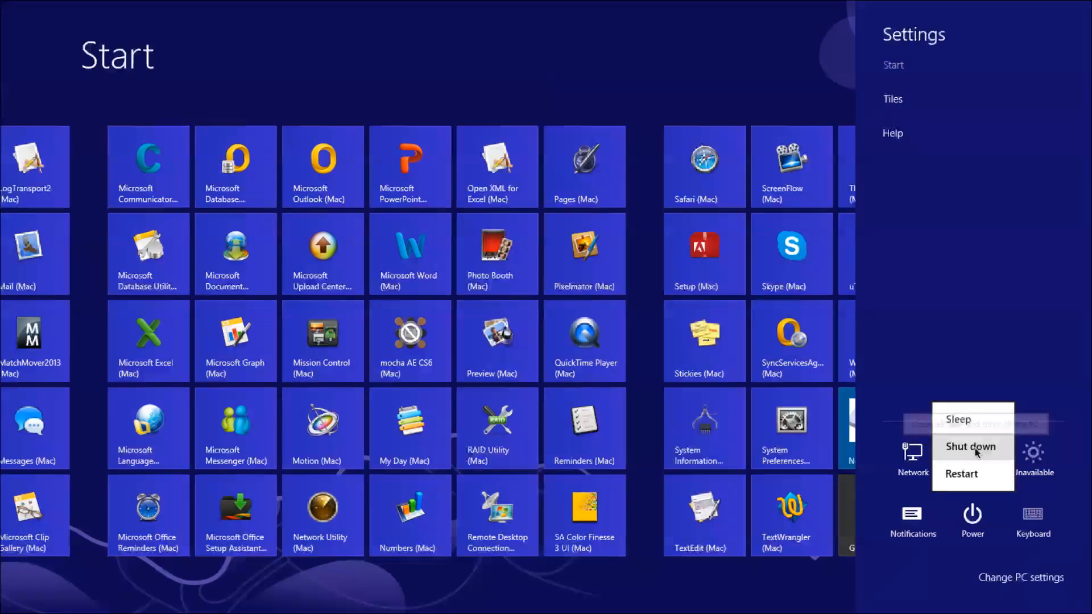
mouse_move(972, 419)
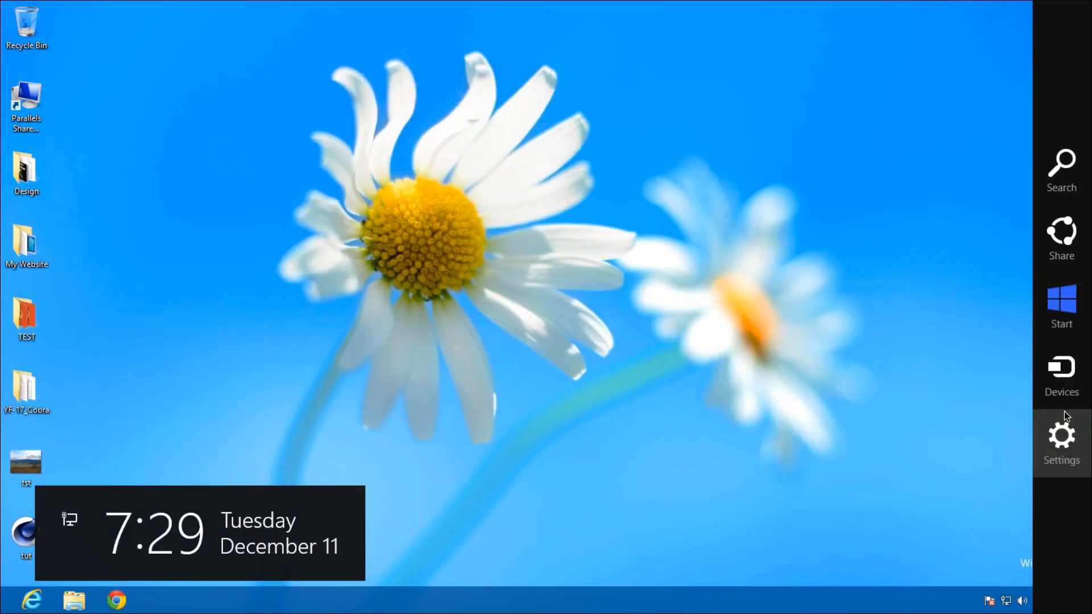
Show the Settings charm's Power menu with Sleep, Shut down and Restart
left_click(1061, 440)
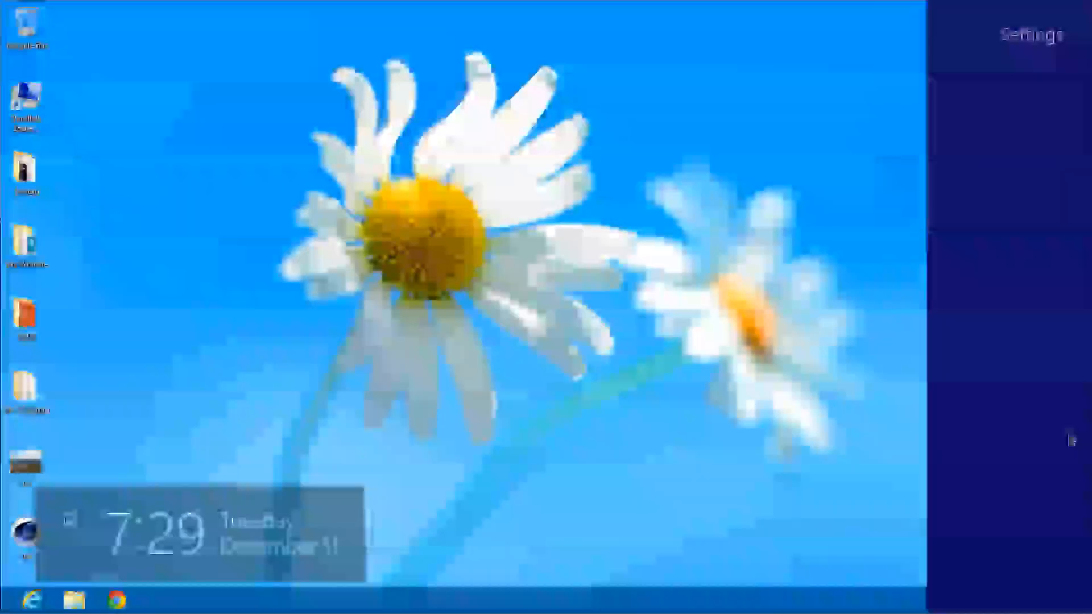
left_click(973, 521)
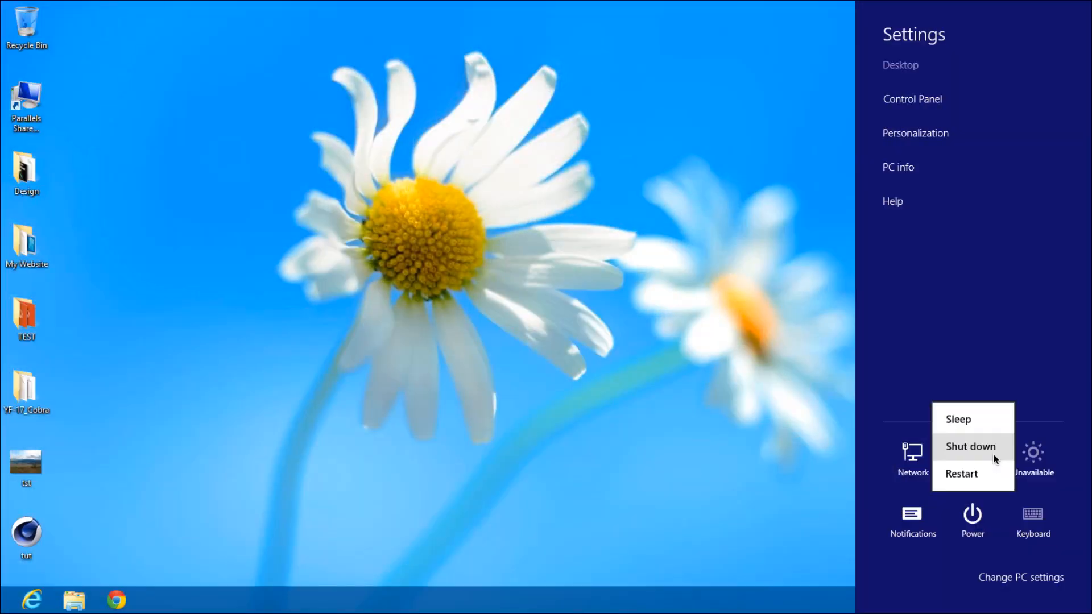
mouse_move(961, 473)
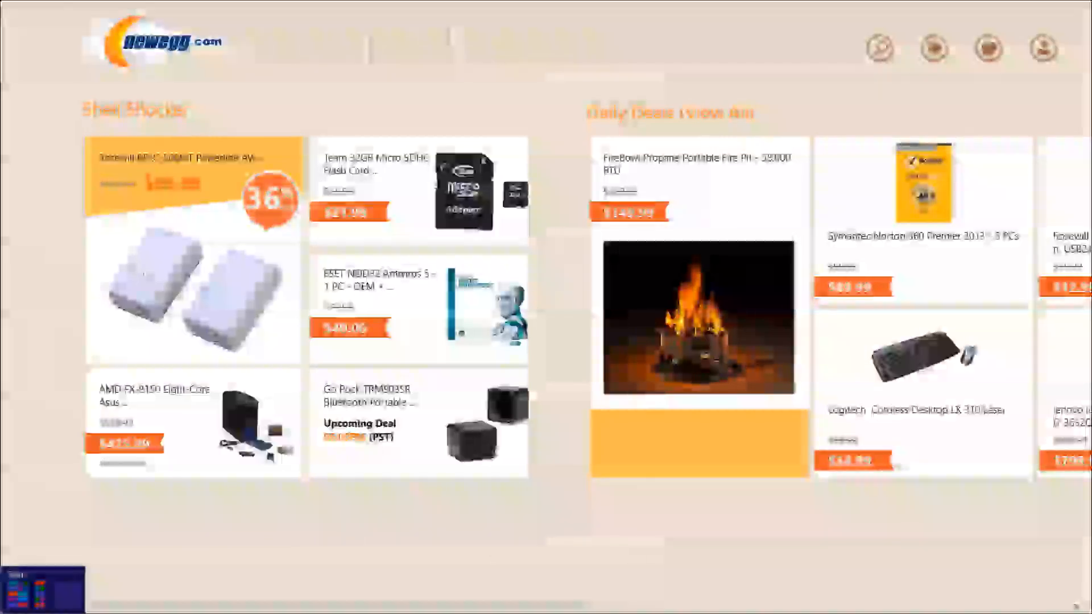
Leave the Newegg app via the Start screen and return to the desktop tile
key("Super")
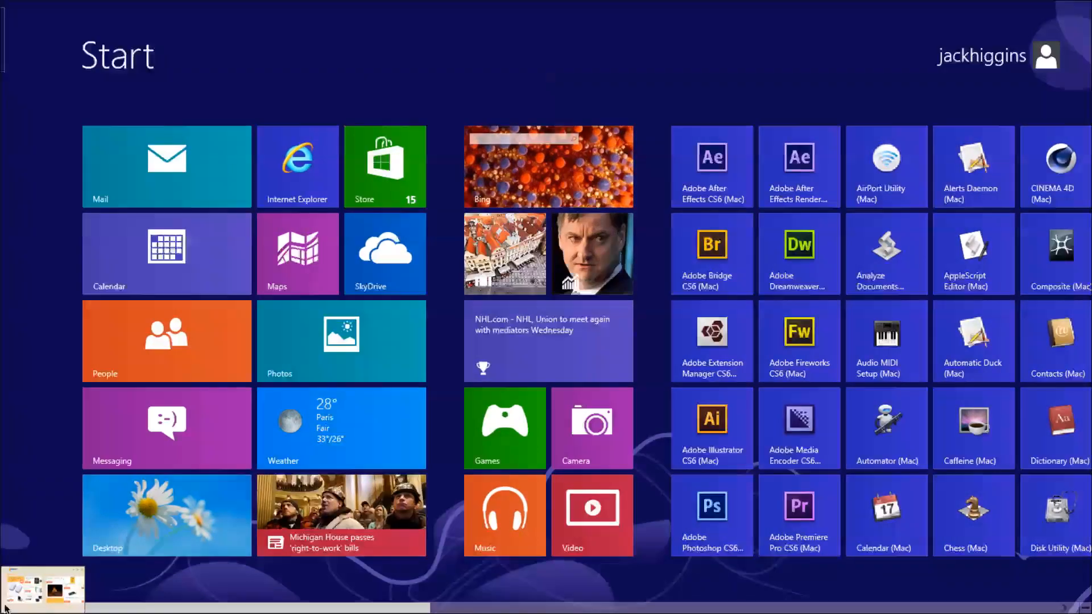
left_click(166, 516)
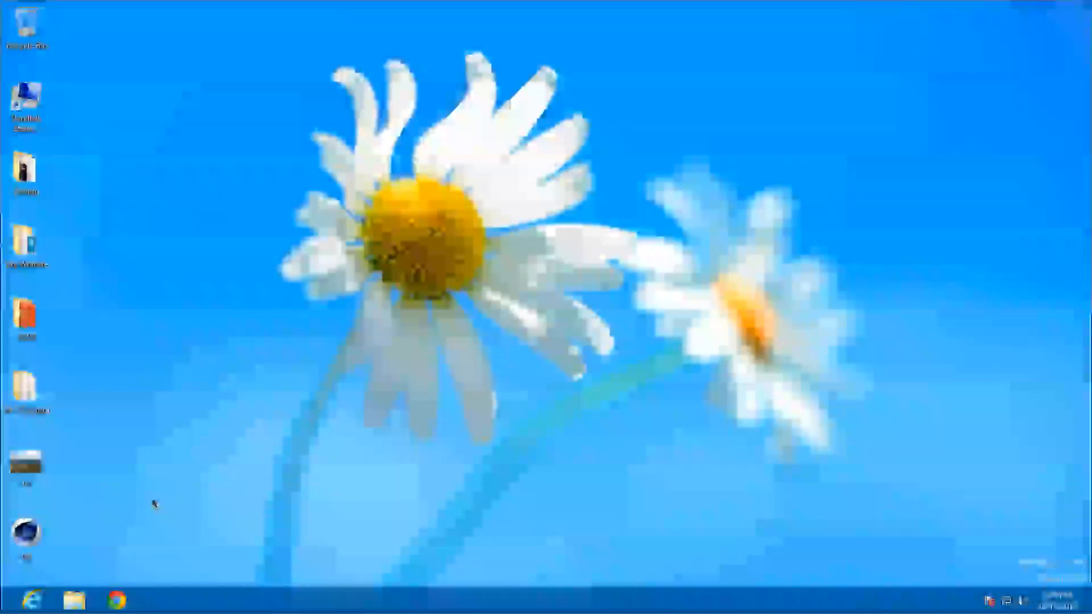